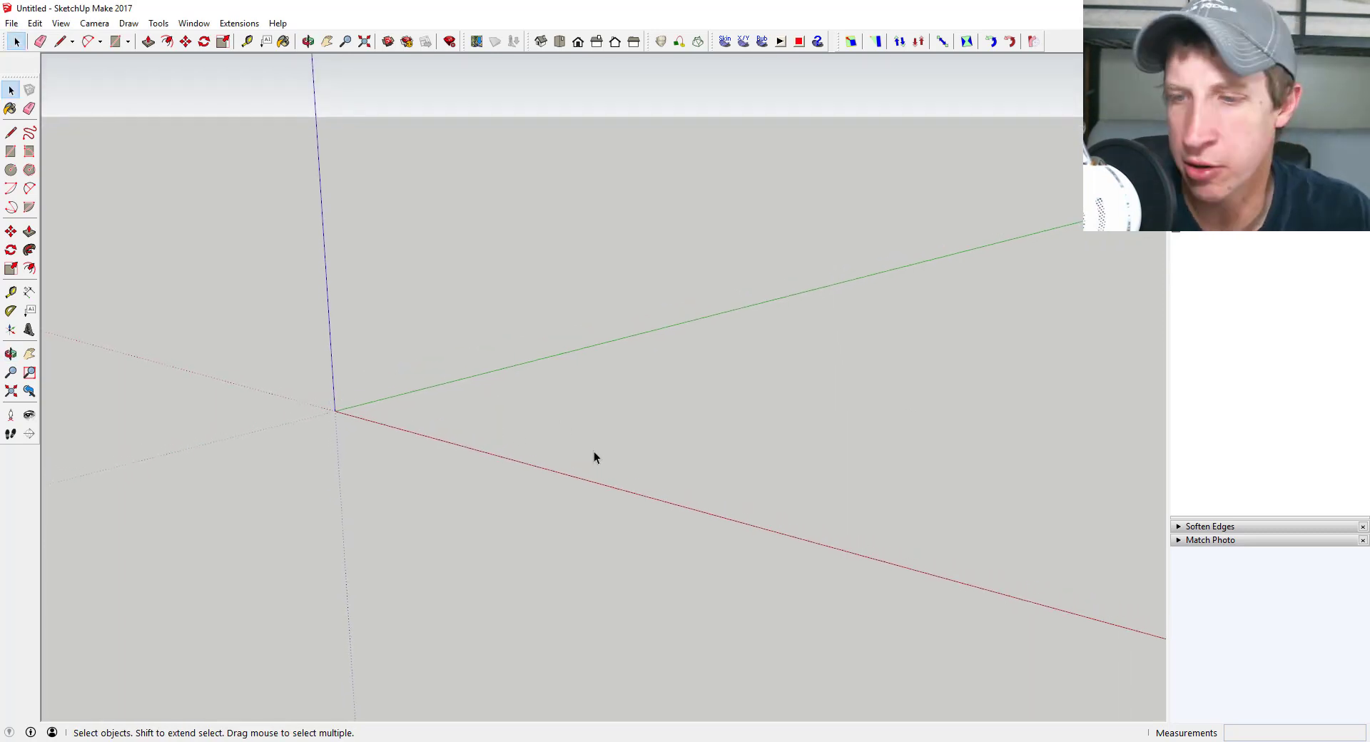
mouse_move(944, 536)
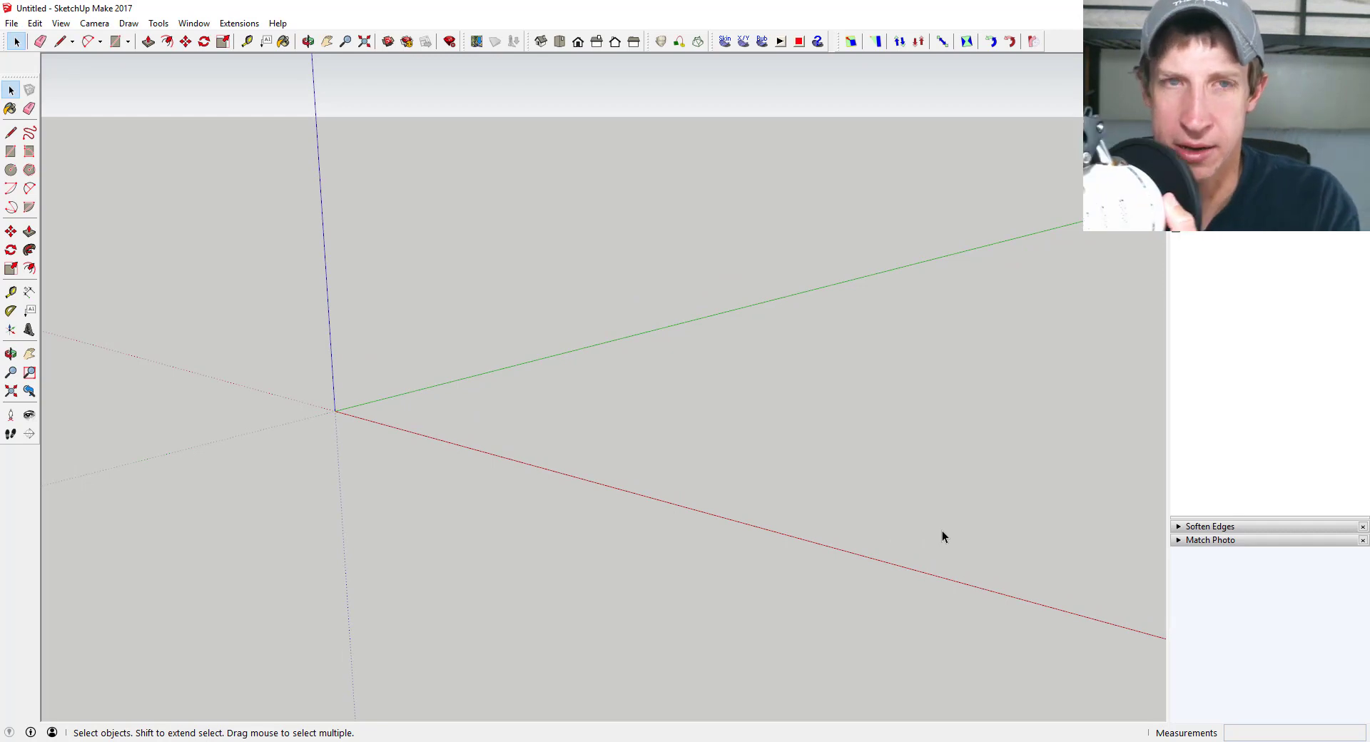
mouse_move(585, 411)
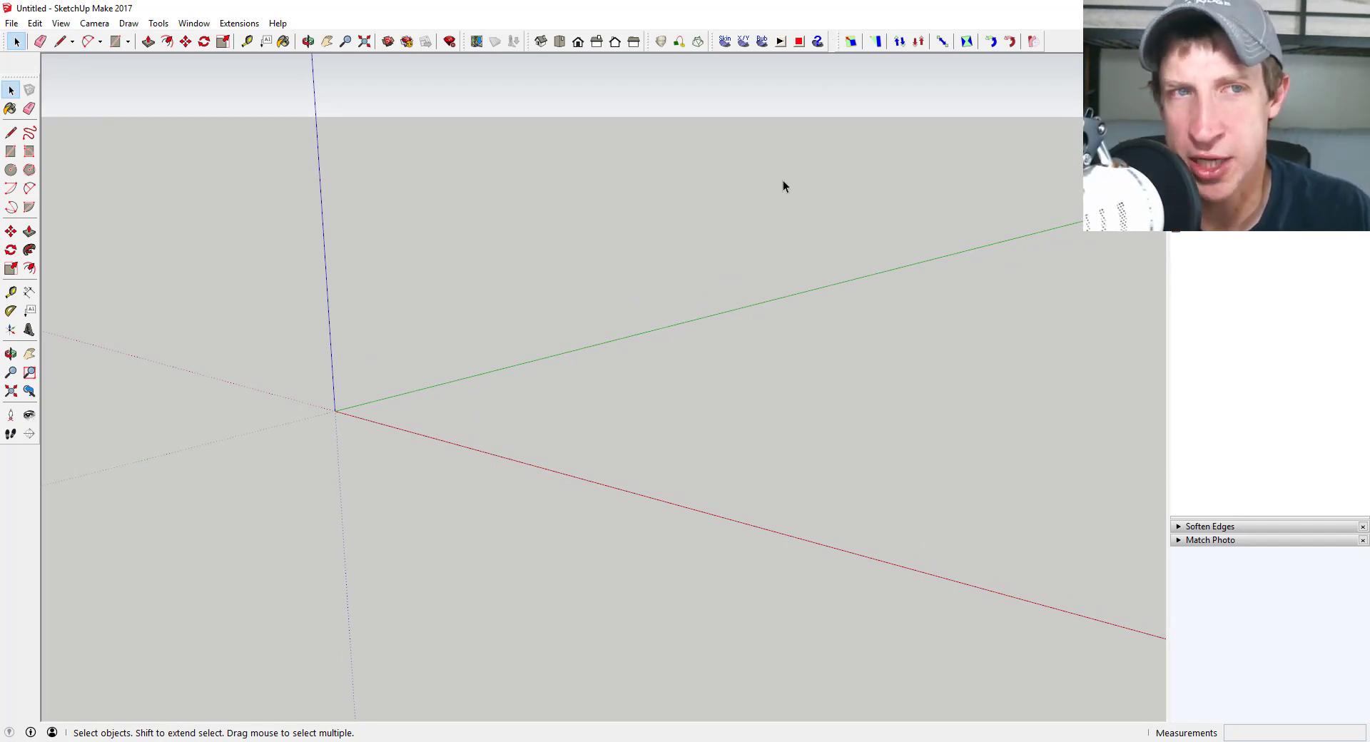
mouse_move(724, 280)
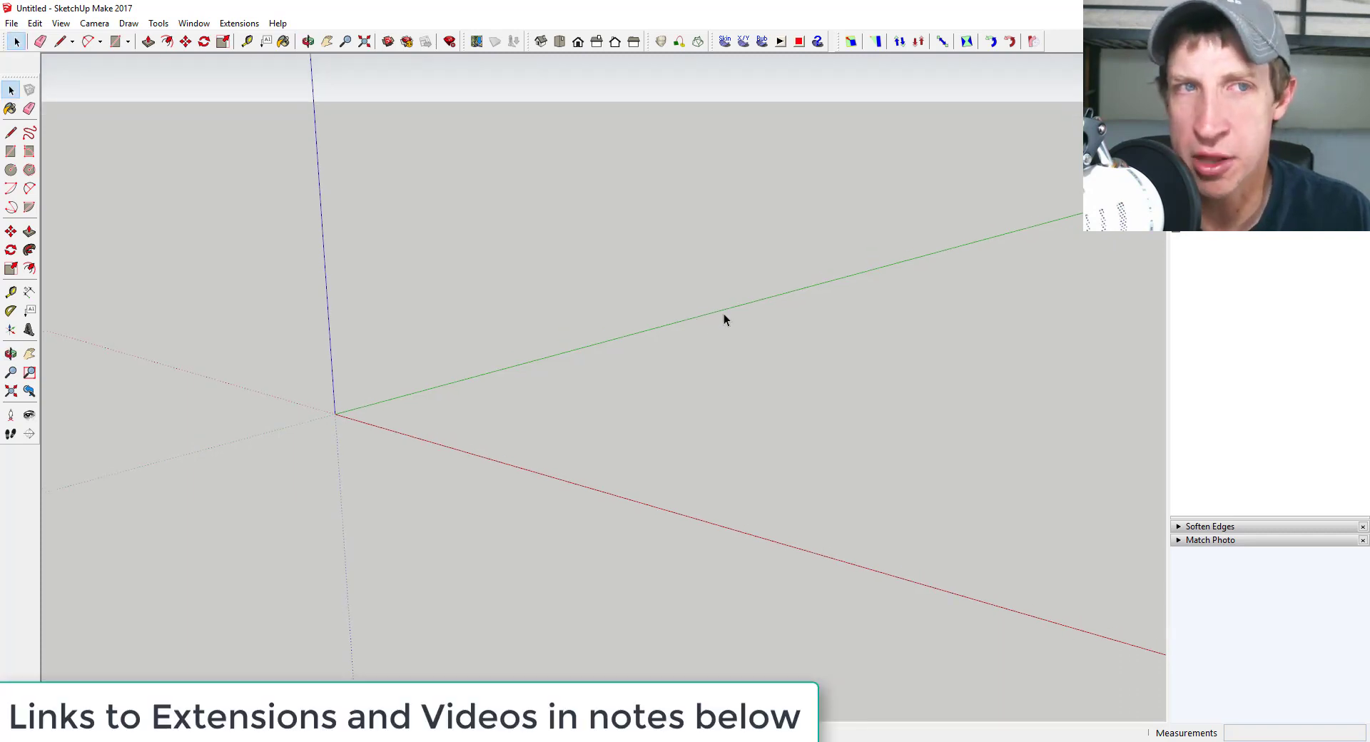
mouse_move(854, 220)
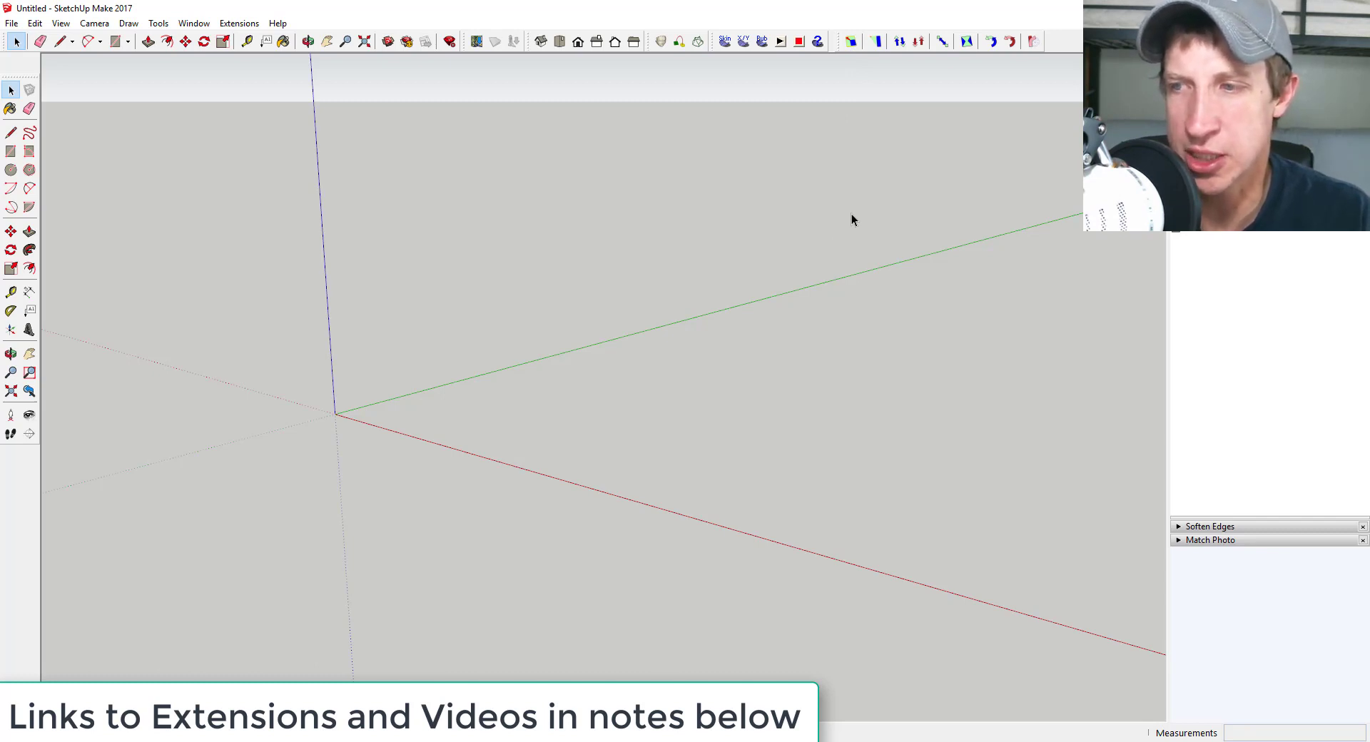
mouse_move(846, 181)
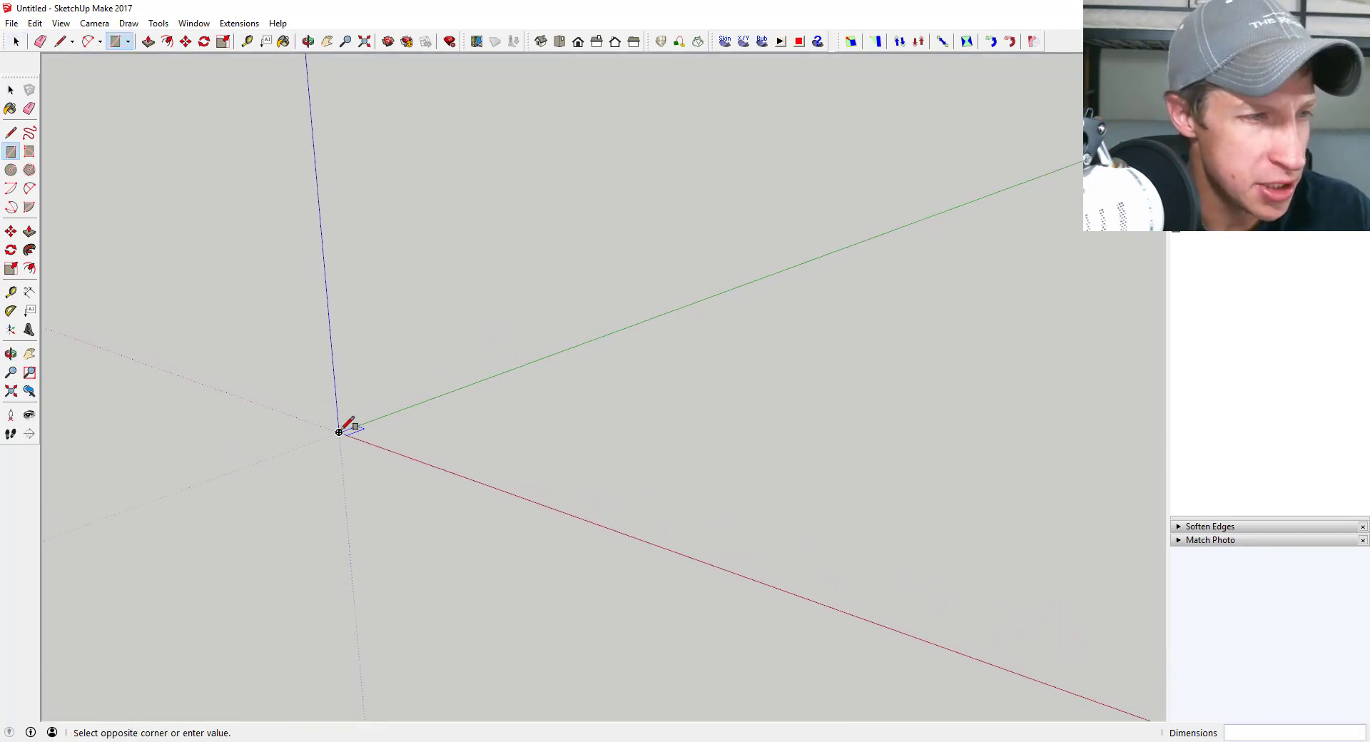
Draw a 10' by 10' square at the origin and offset its outline inward for the frame border
left_click_drag(341, 433, 646, 403)
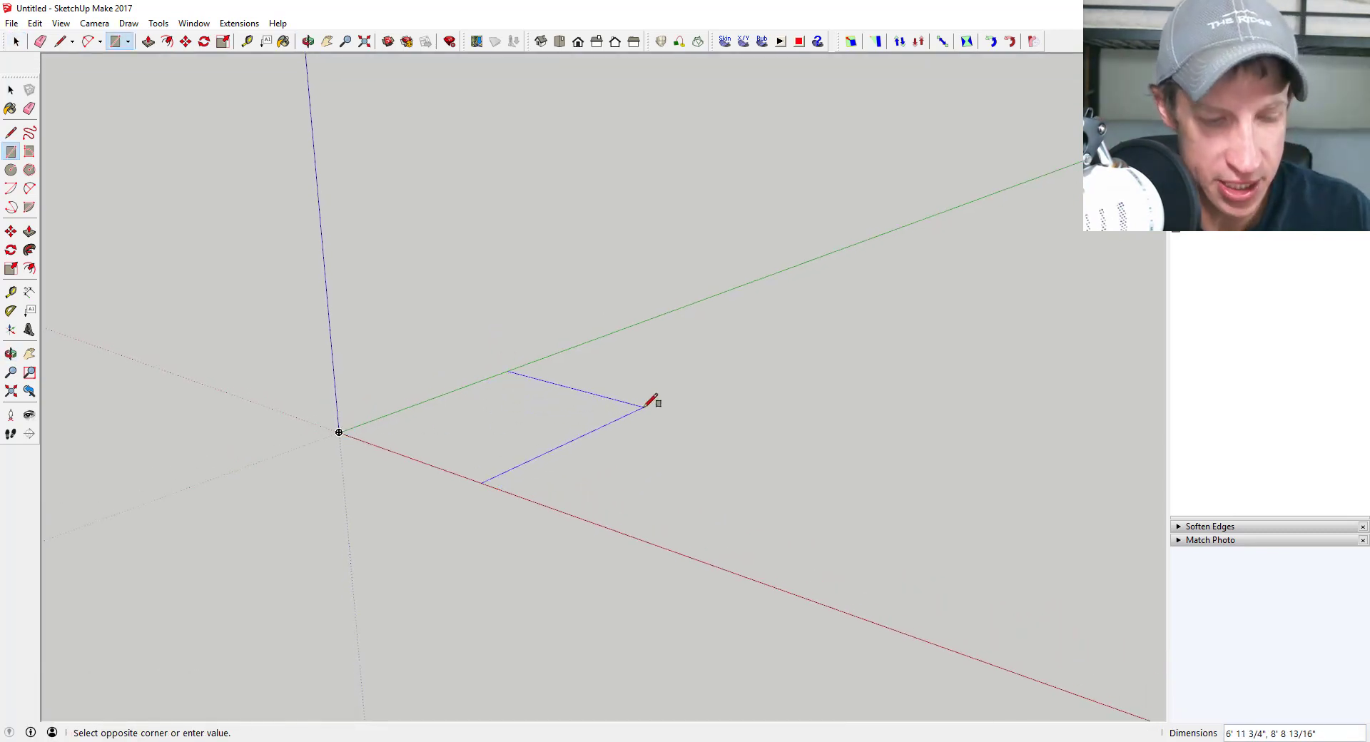
type("10")
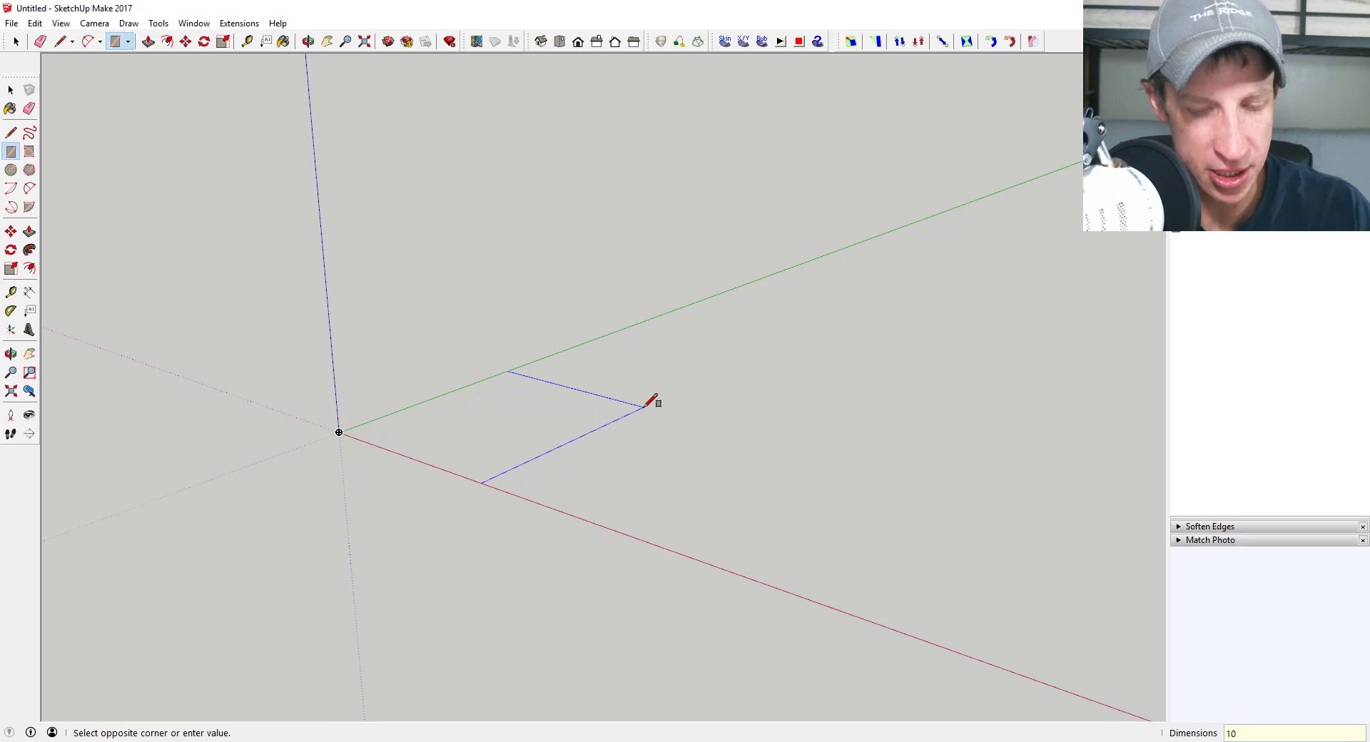
type("10',10")
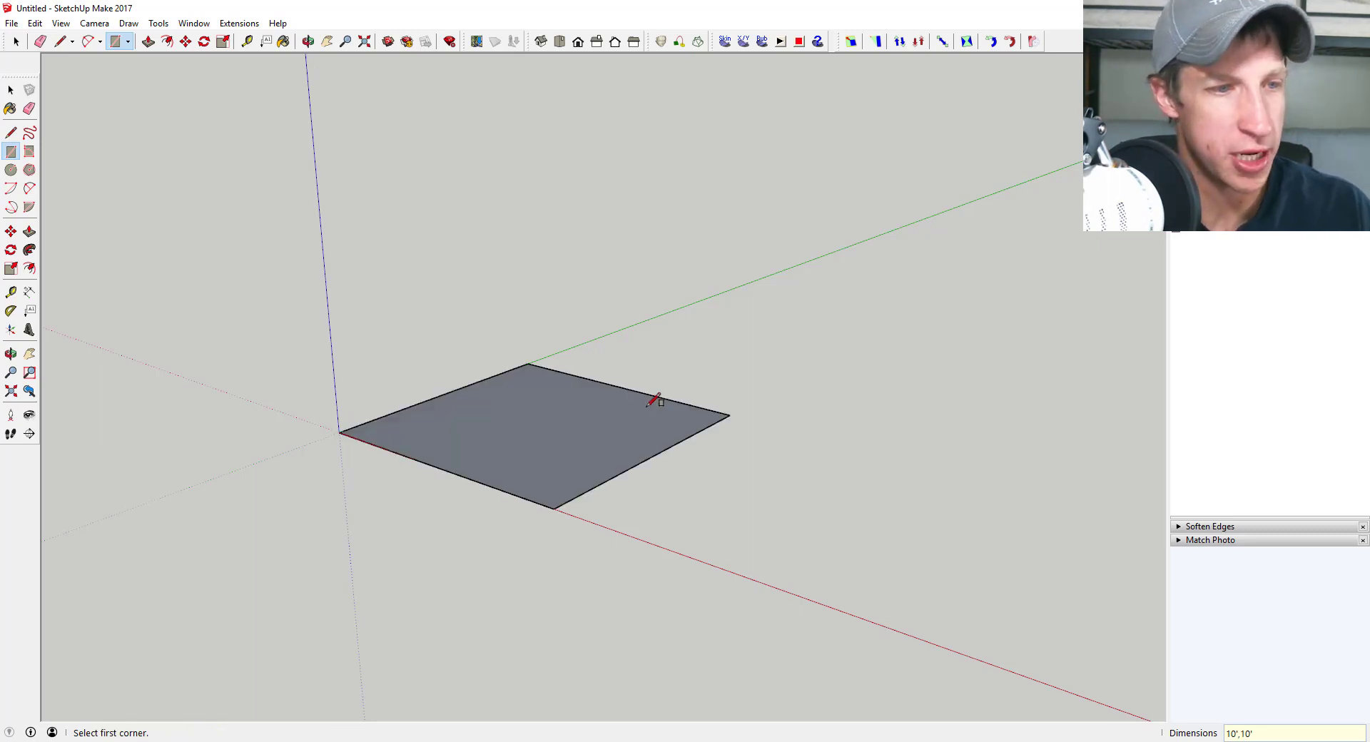
left_click(29, 269)
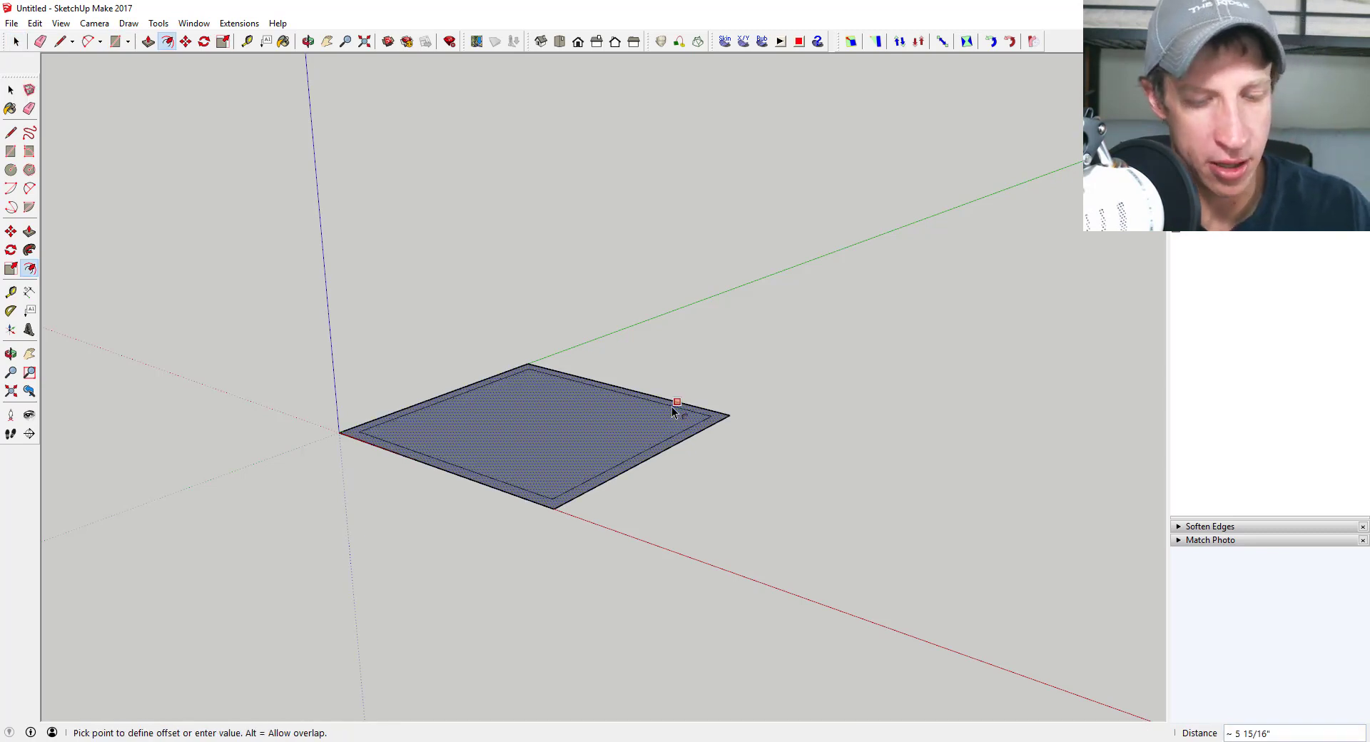
left_click(14, 89)
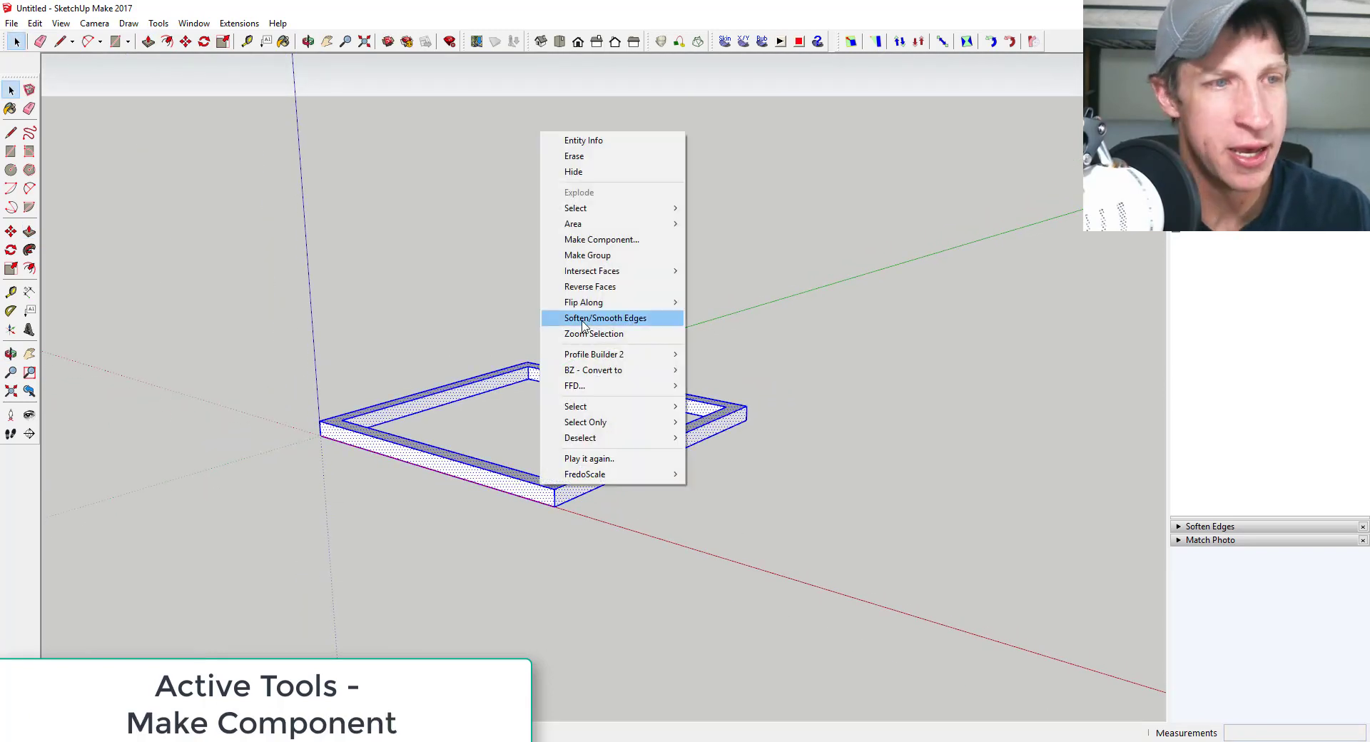
Make the raised frame slab a component via Make Component and Create
left_click(601, 240)
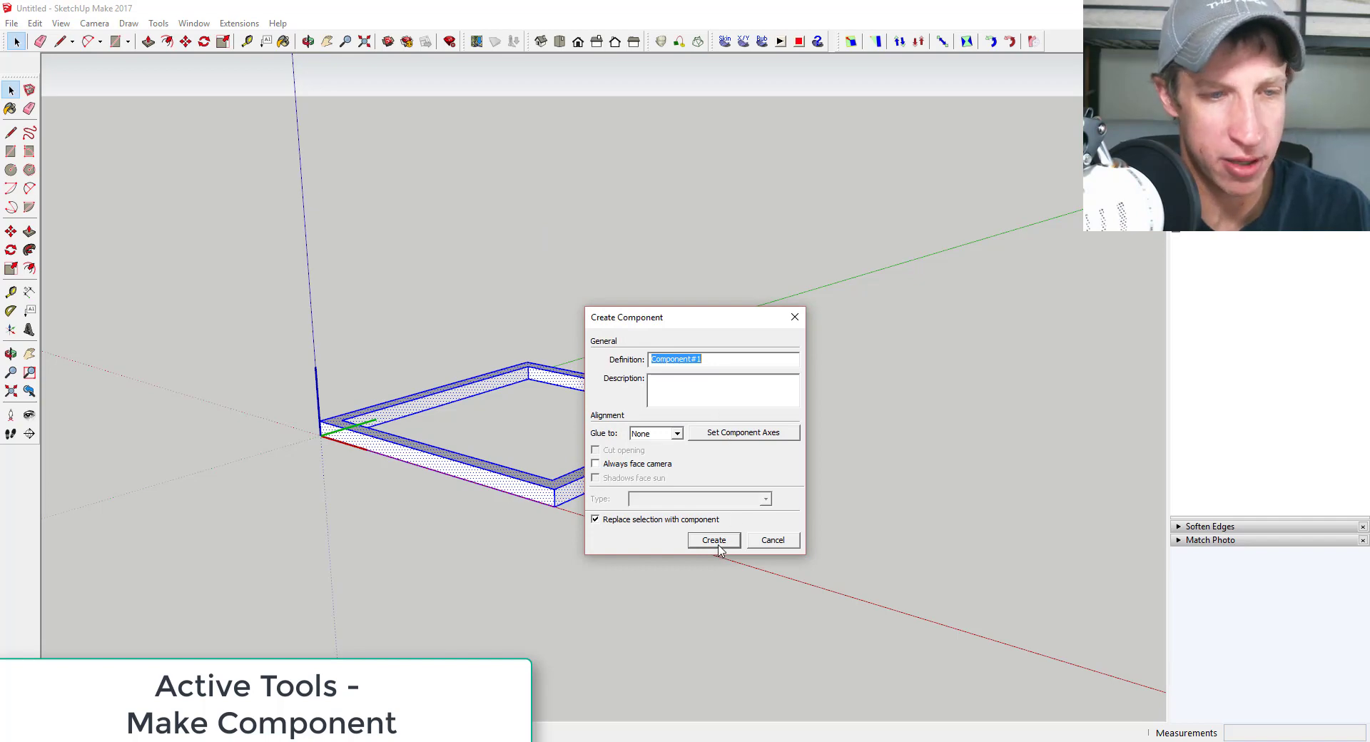
left_click(714, 539)
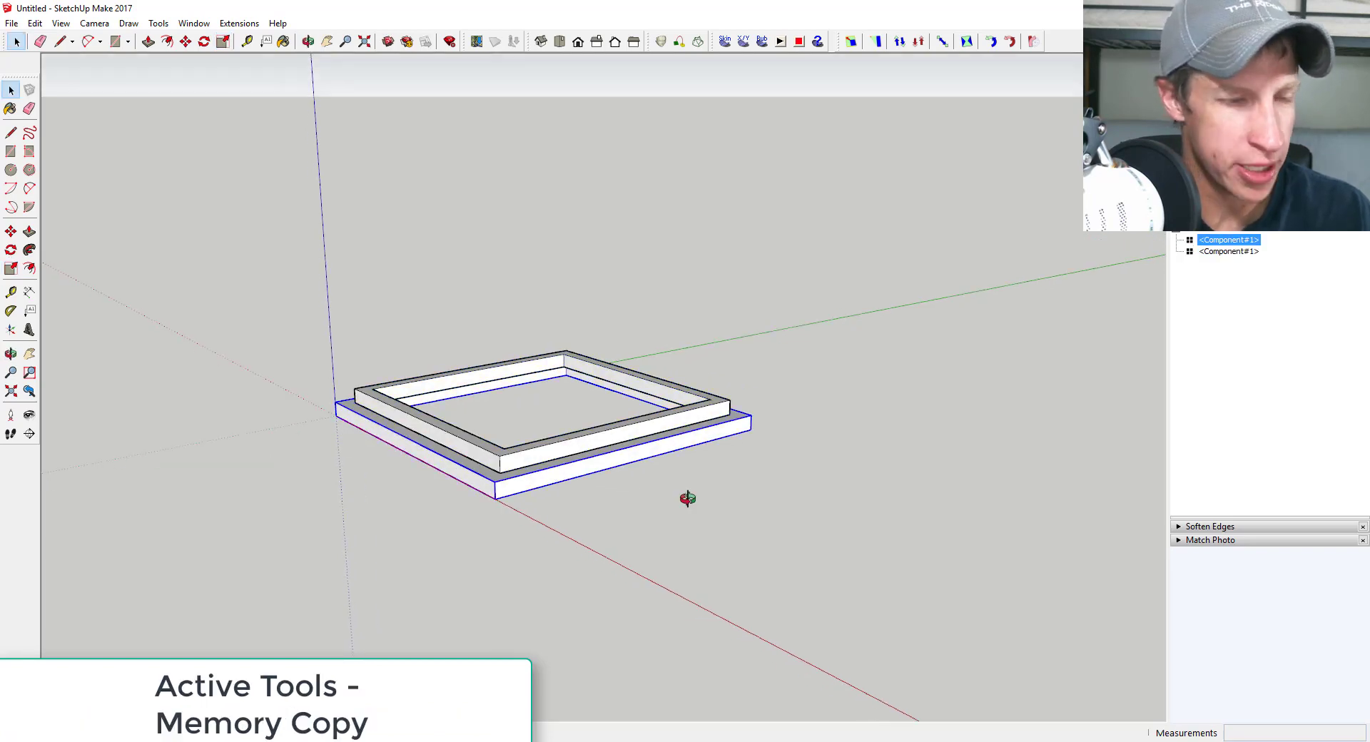
Stack slab copies into a pyramid and flip the copied pyramid vertically into an hourglass
left_click_drag(687, 499, 551, 436)
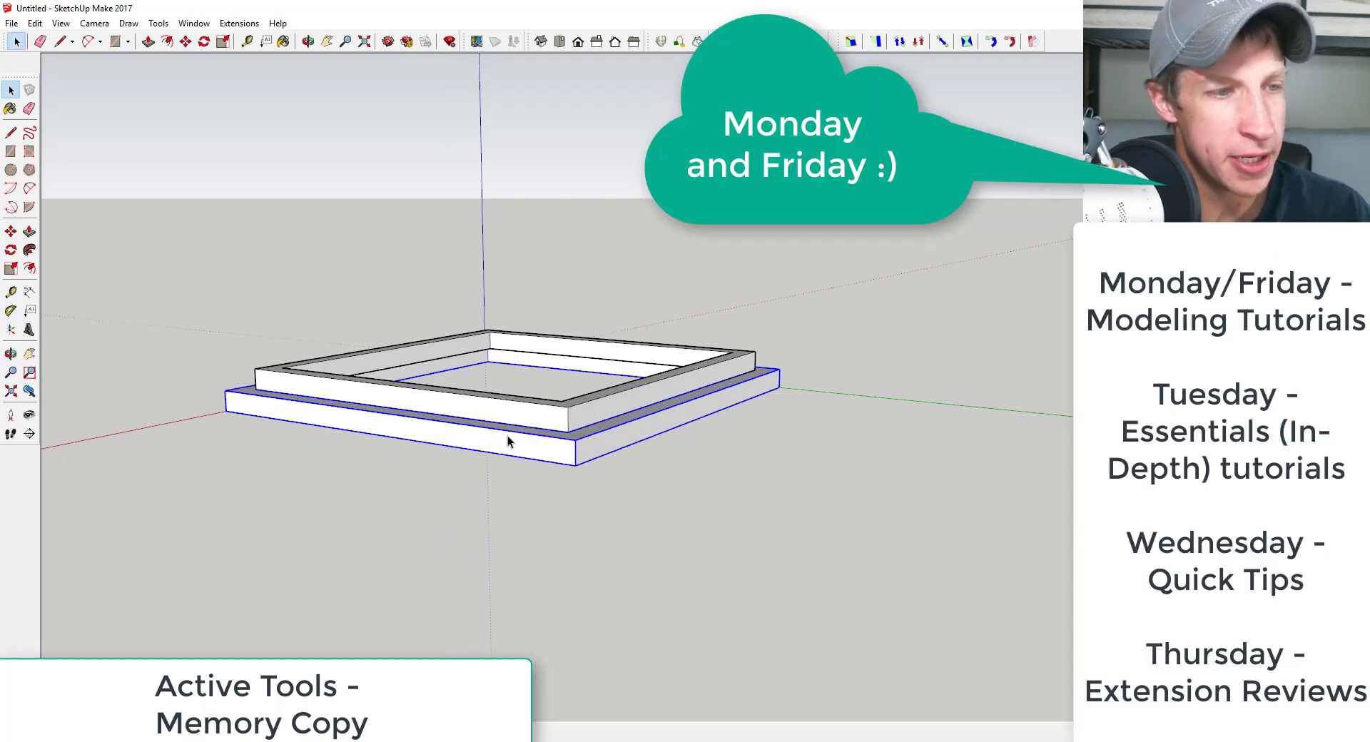
right_click(510, 441)
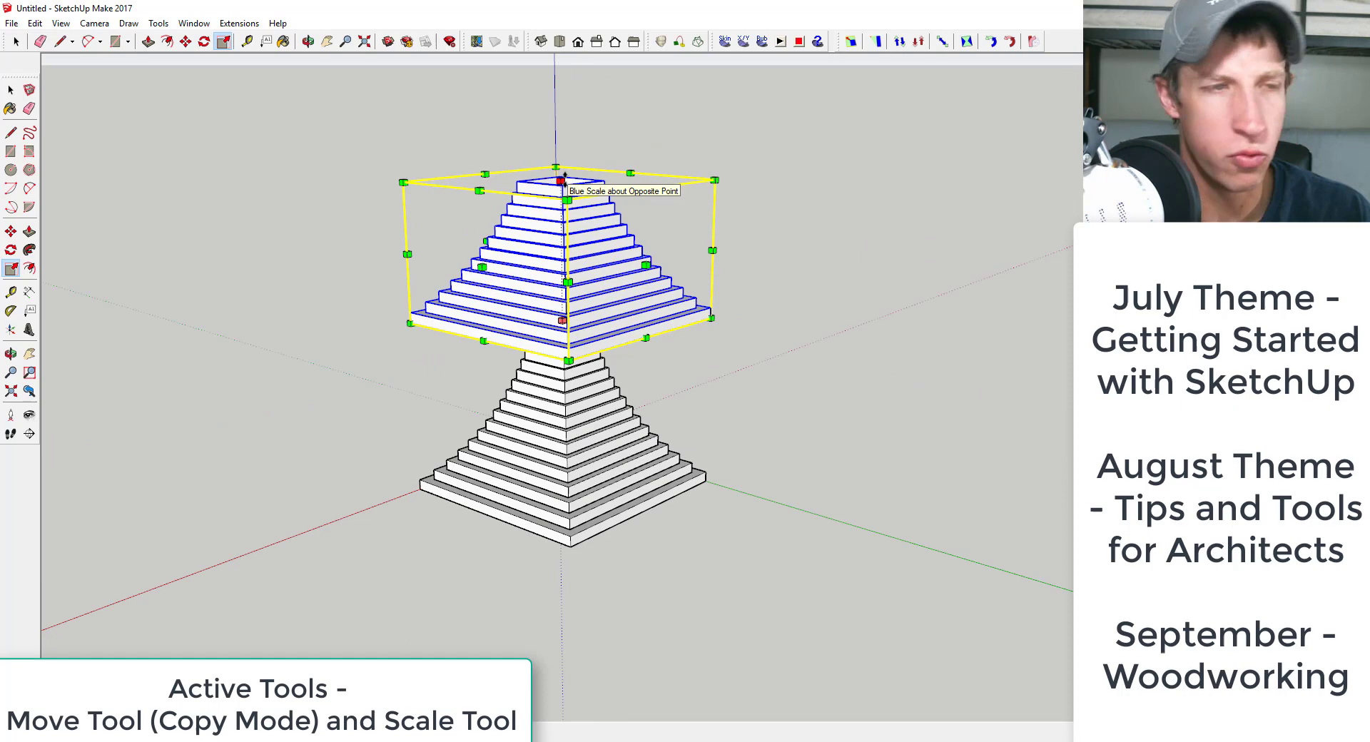
left_click_drag(562, 181, 562, 329)
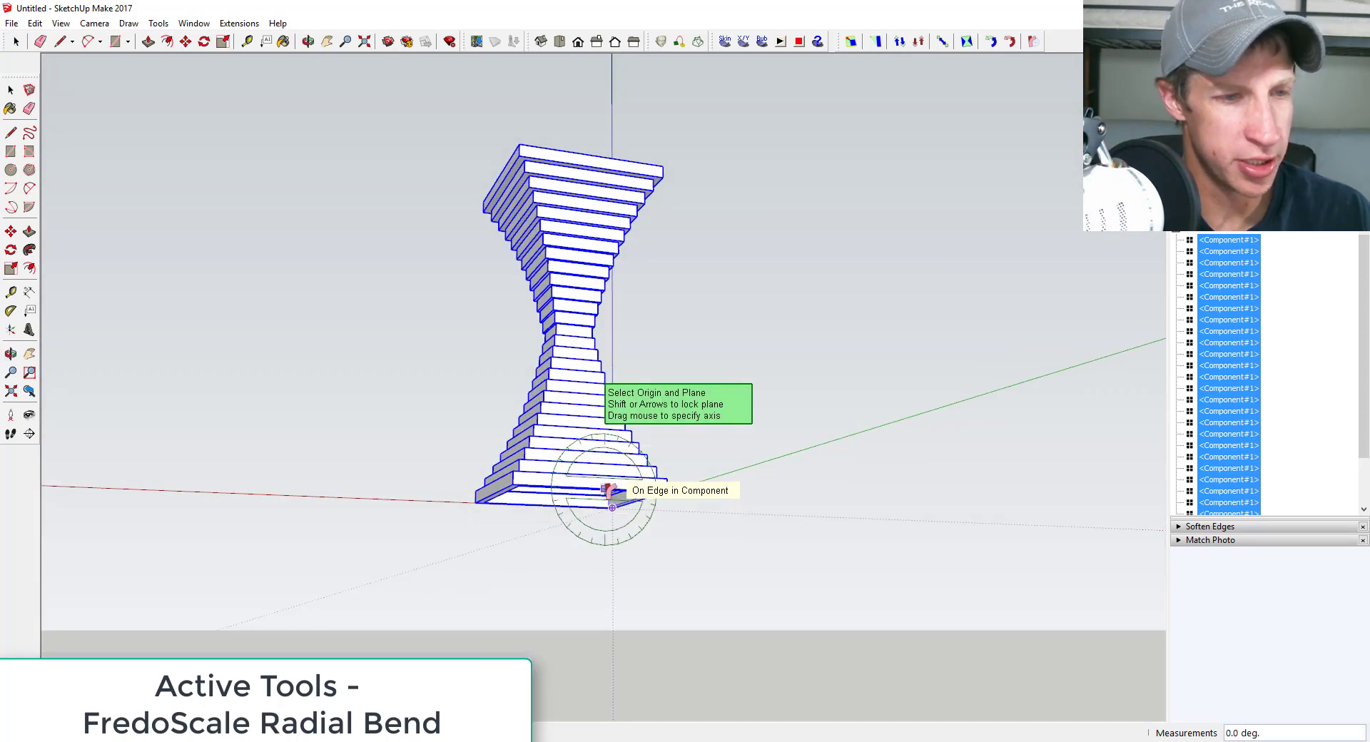
mouse_move(612, 494)
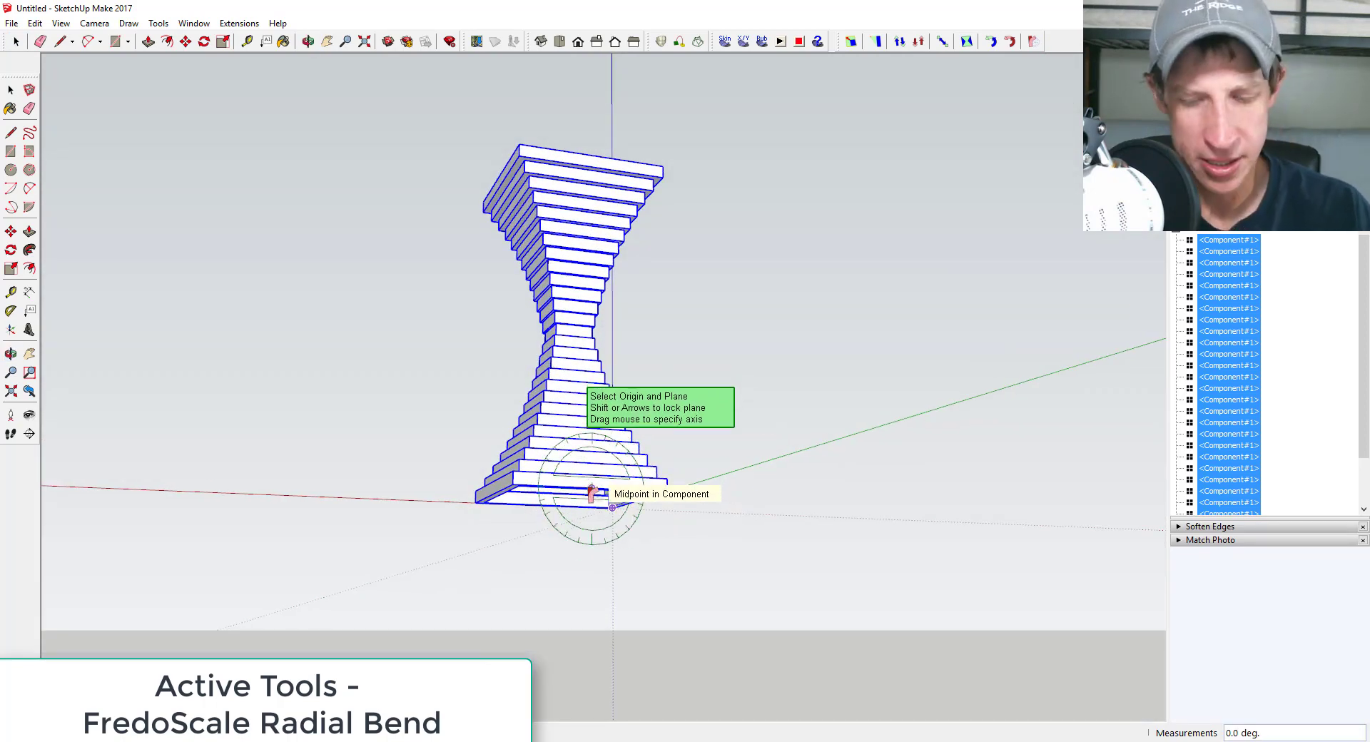
Apply FredoScale Radial Bend with its origin at the midpoint of the tower's base
left_click(612, 490)
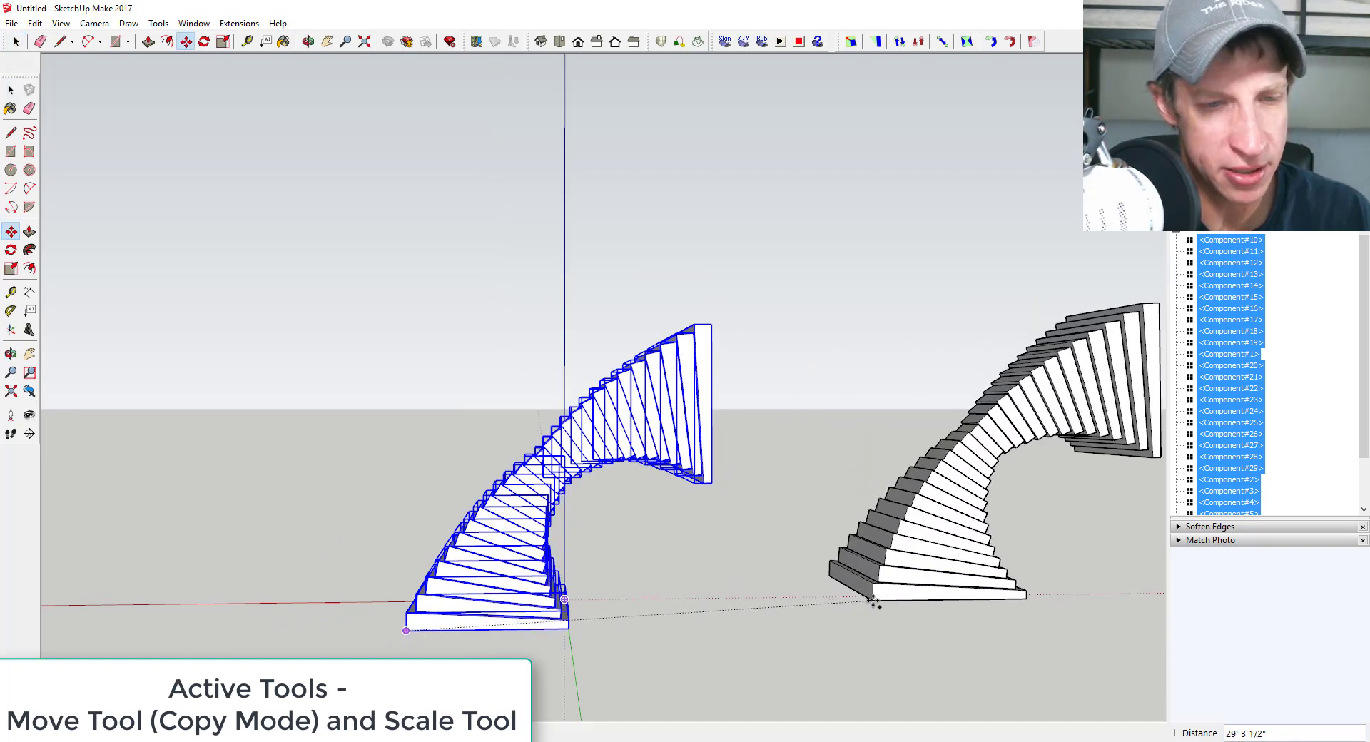
Place a copy of the bent arc and join the arcs into a closed loop, then deselect
left_click(221, 42)
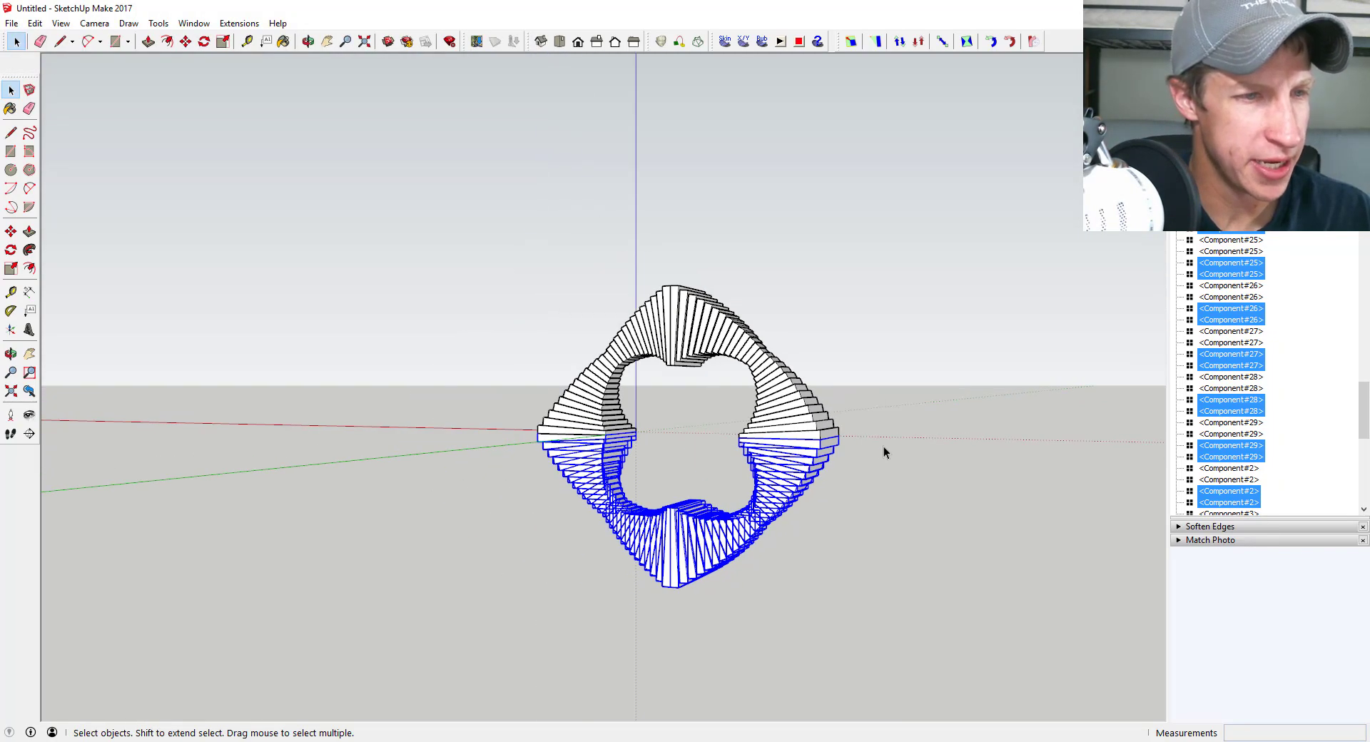
left_click_drag(885, 453, 769, 518)
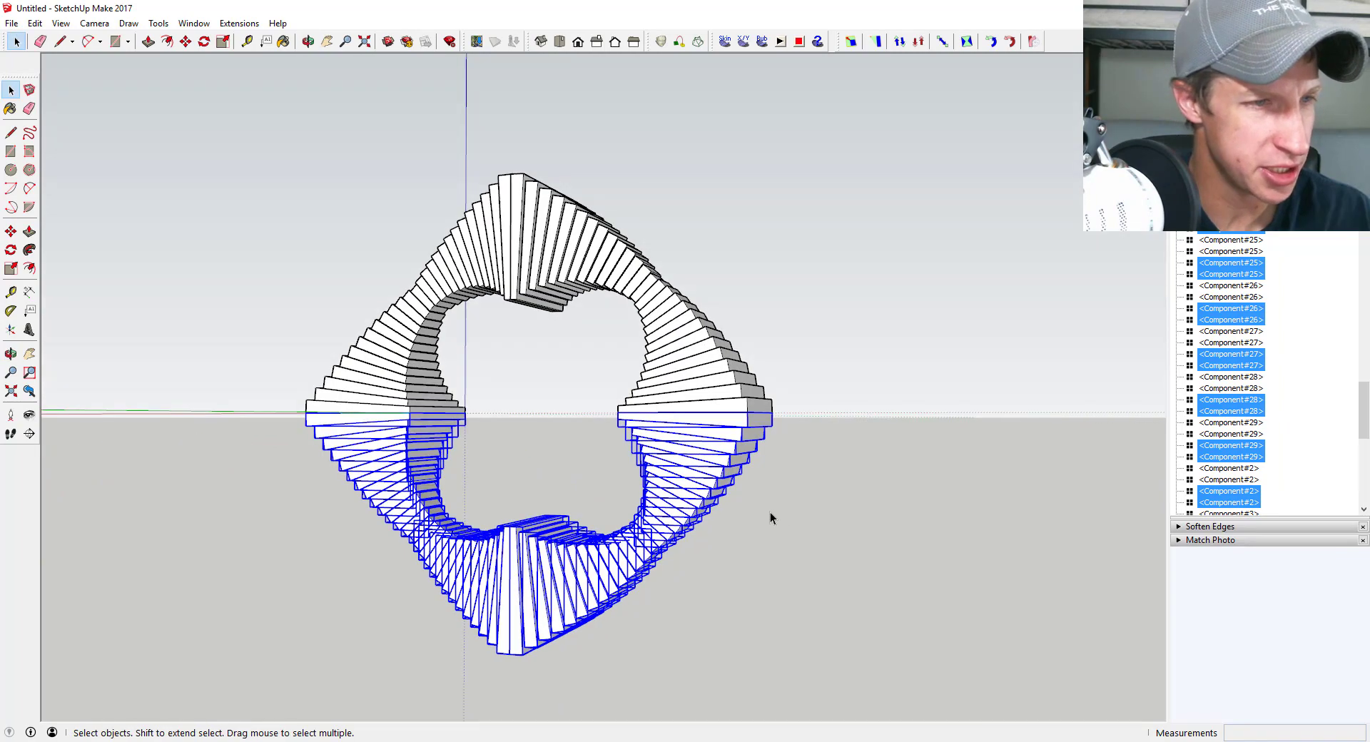
left_click(307, 42)
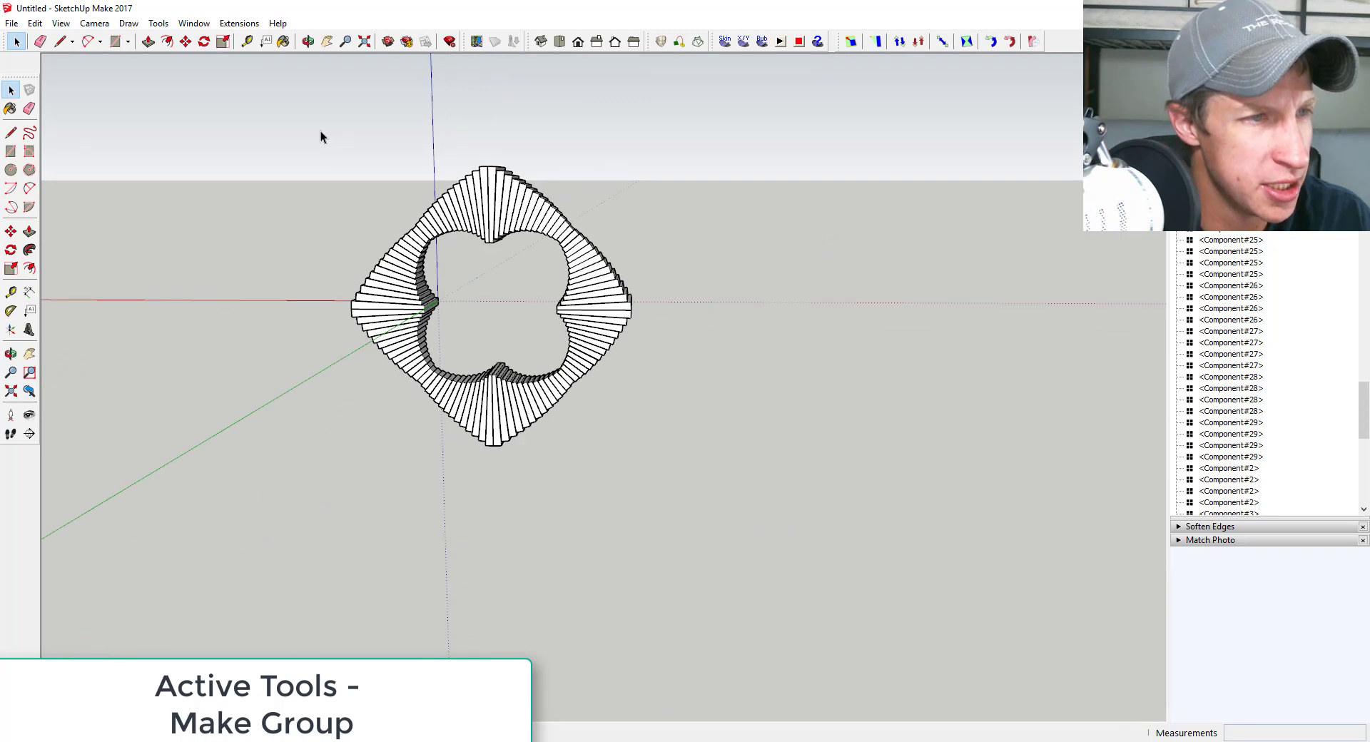
Group all the selected loop pieces with Make Group
right_click(489, 314)
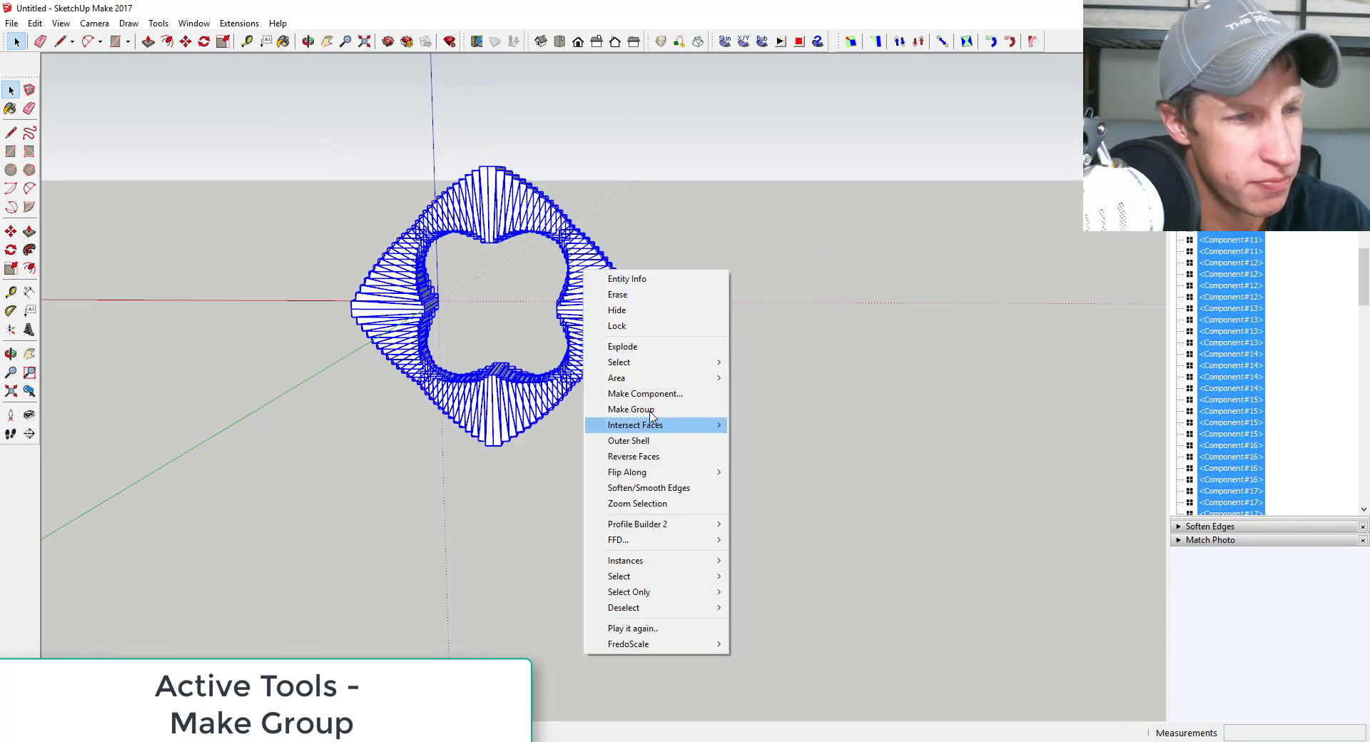
left_click(629, 410)
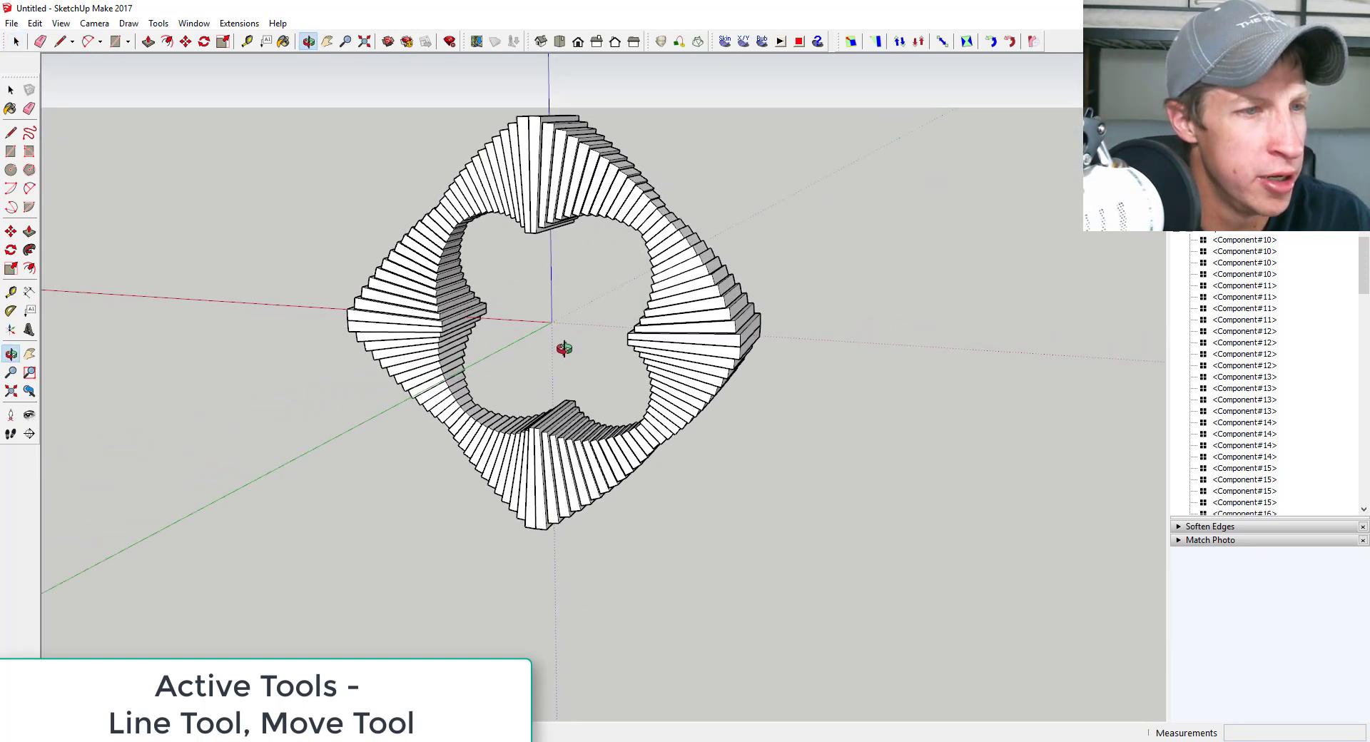
Start the Line tool to locate the loop's centre for the ring
left_click(10, 169)
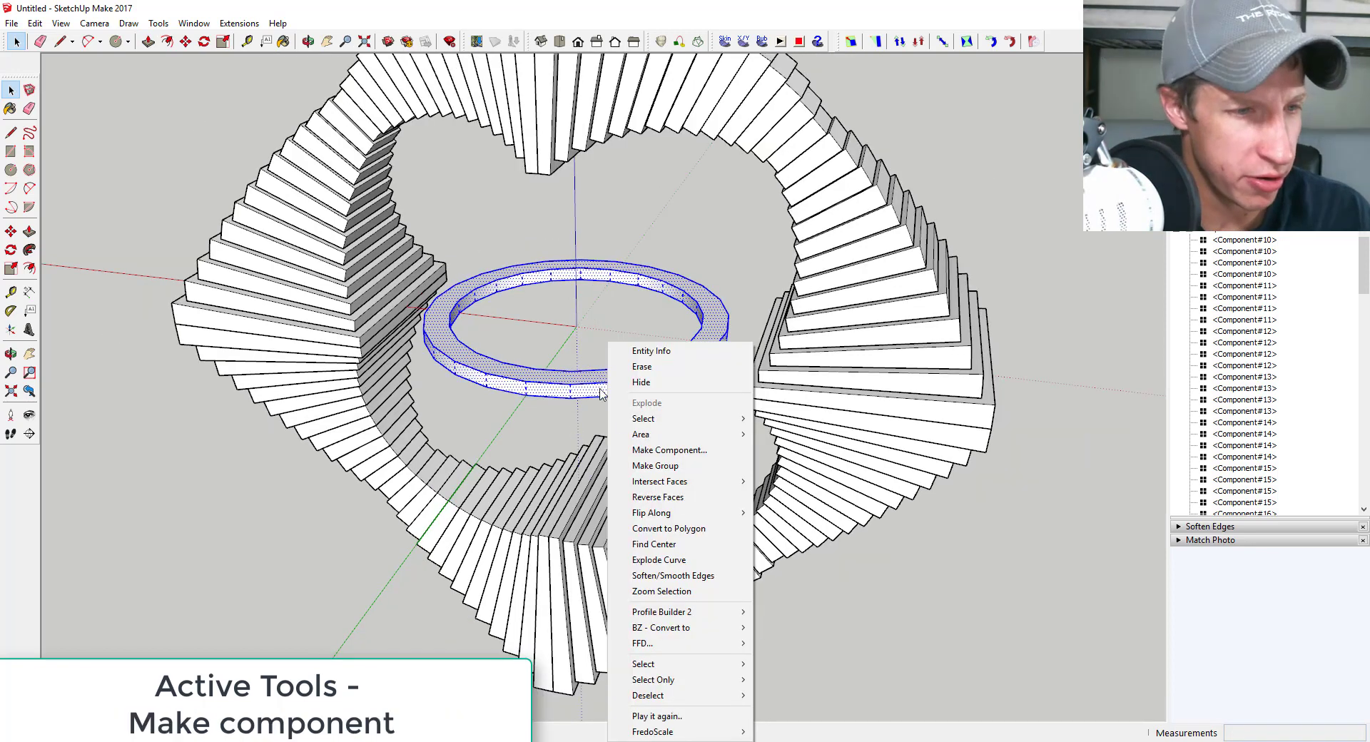
mouse_move(655, 466)
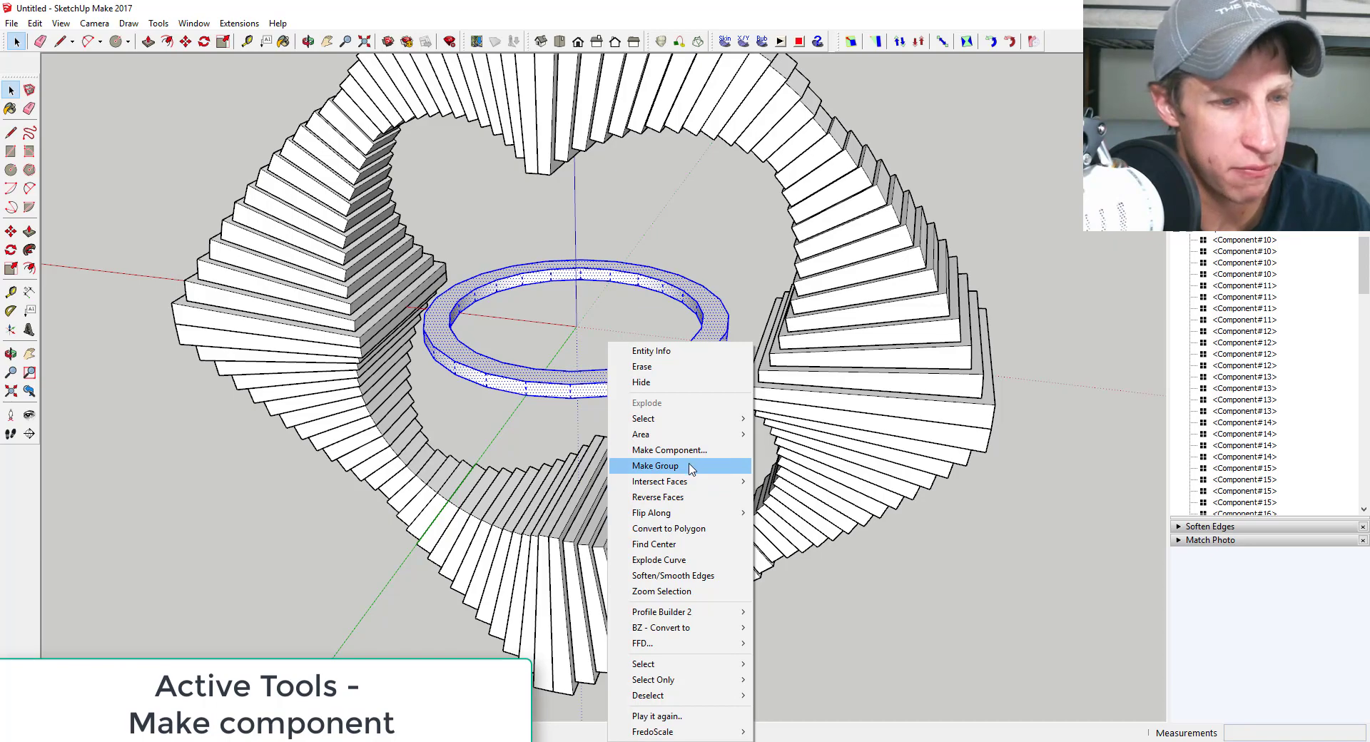
Create a component named Ring from the centre ring
left_click(668, 449)
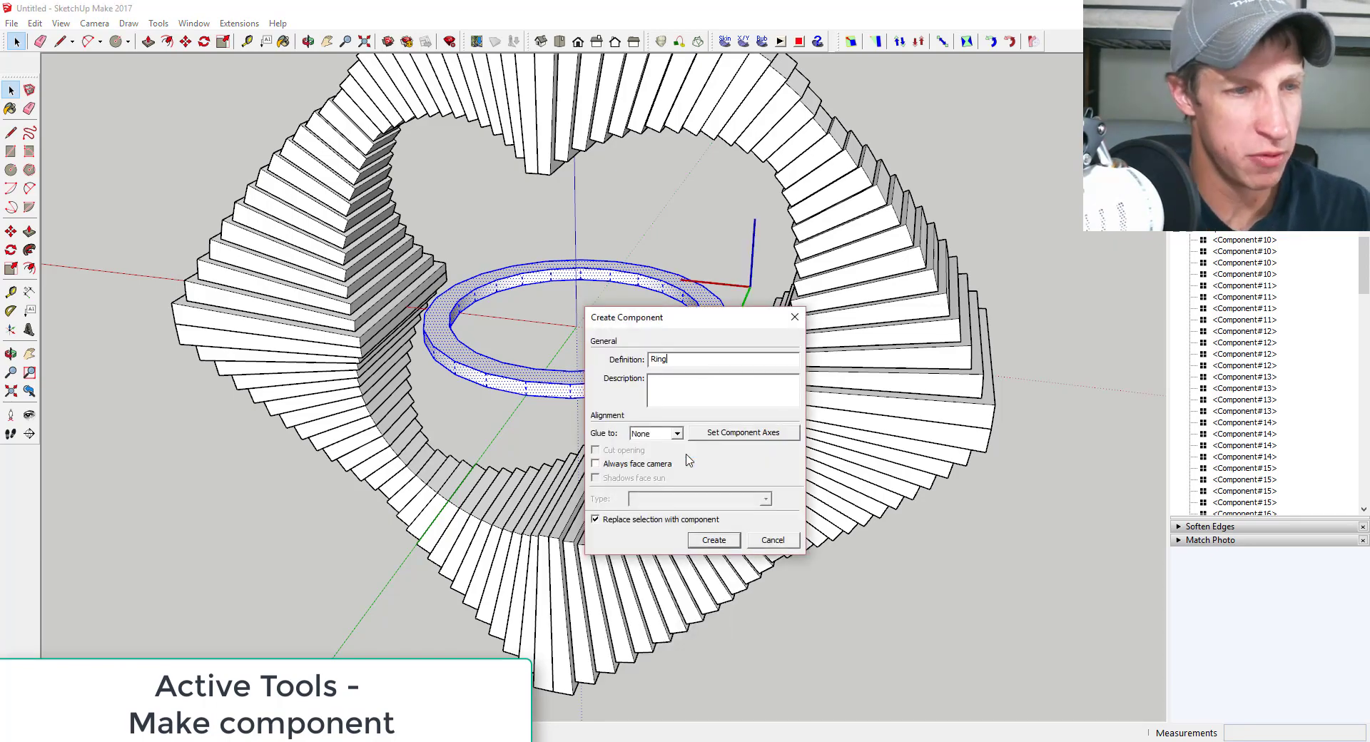
left_click(714, 540)
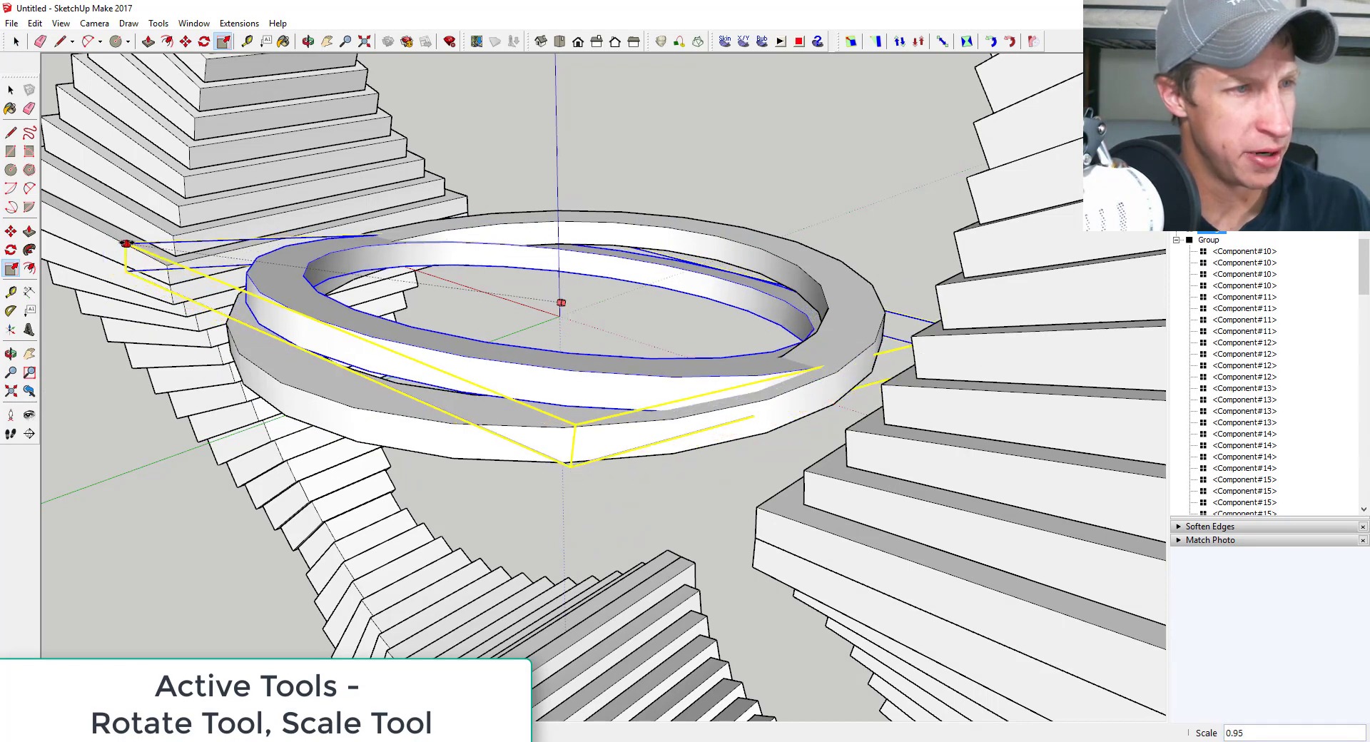
Scale a ring copy down by 0.95 to nest it inside the previous ring
left_click_drag(128, 244, 186, 252)
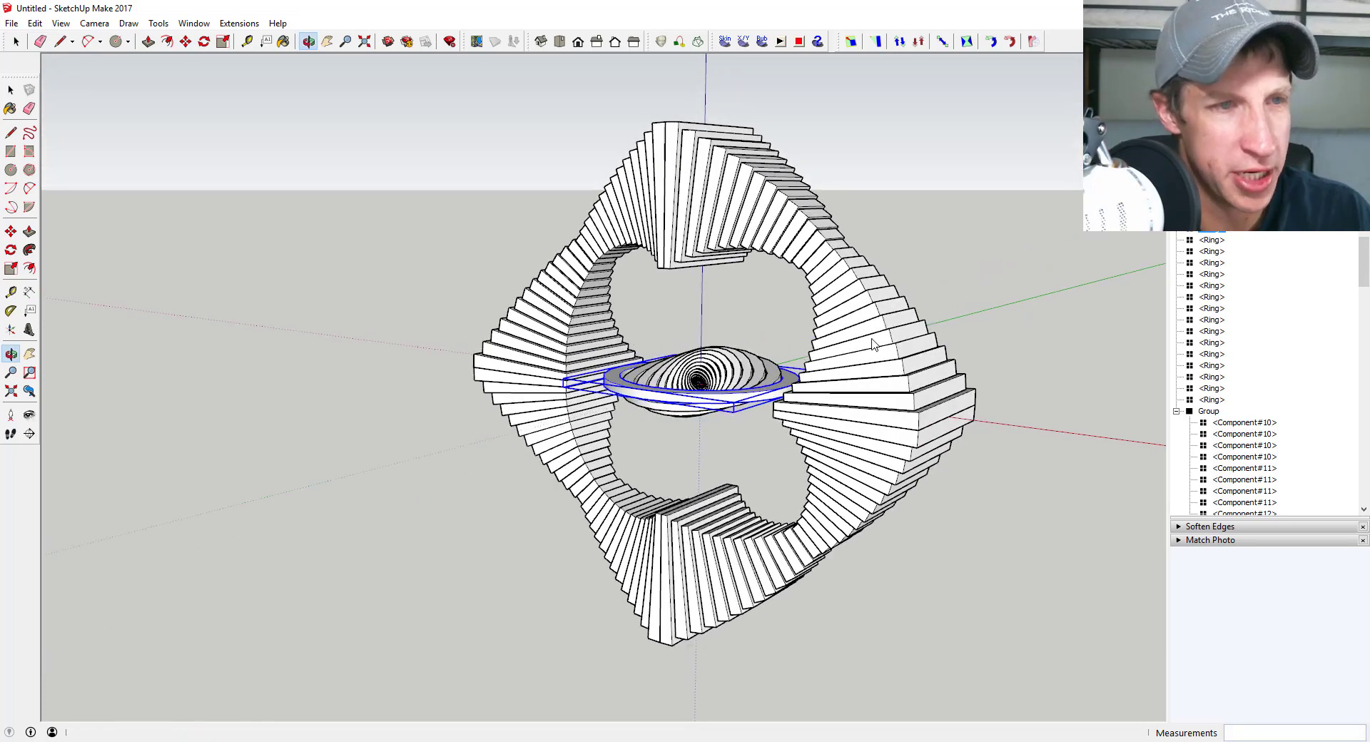
left_click_drag(874, 341, 961, 390)
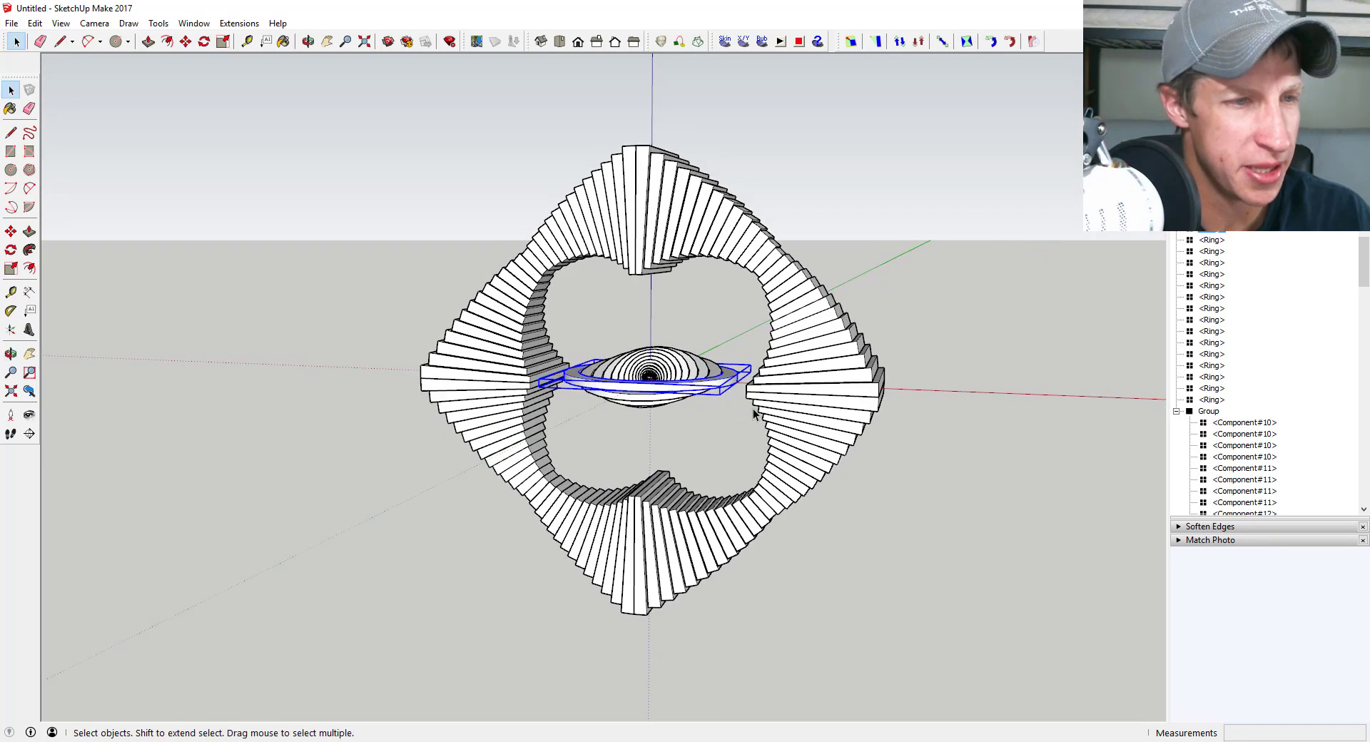
mouse_move(682, 406)
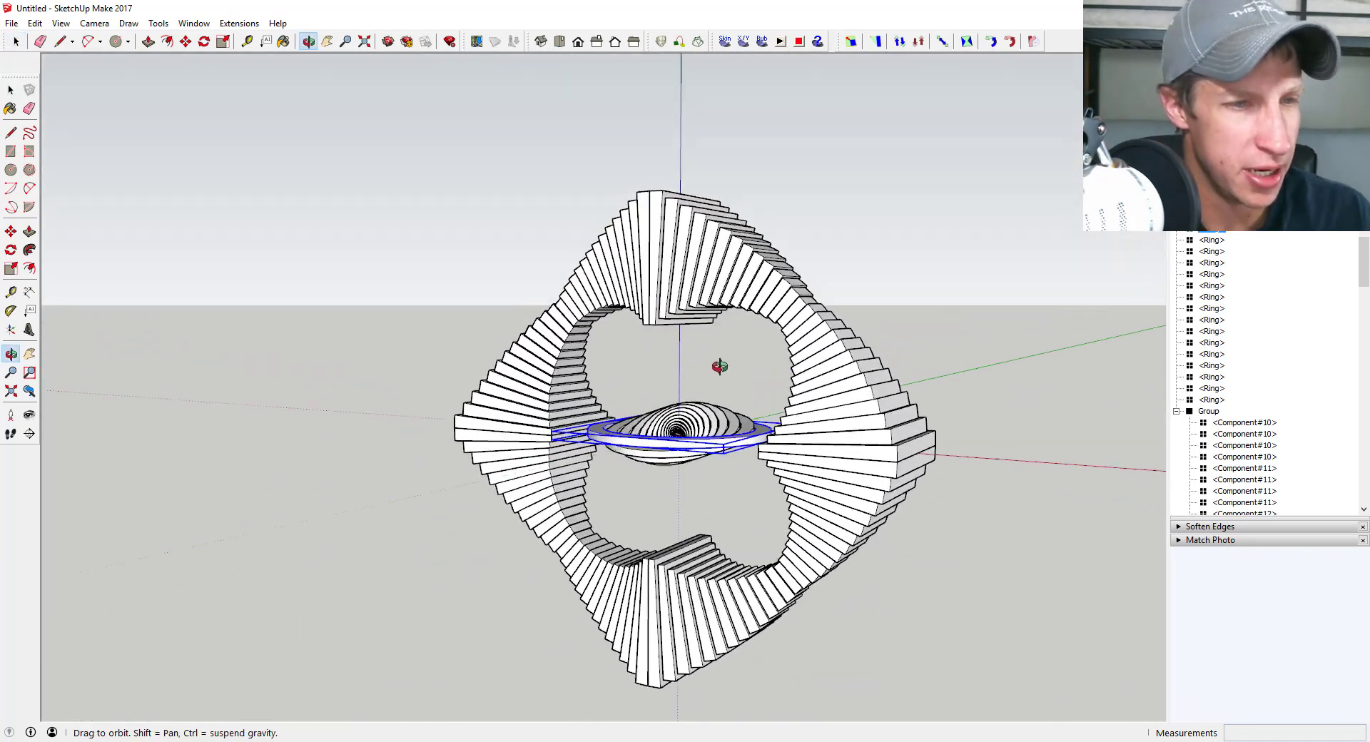
left_click_drag(716, 366, 690, 546)
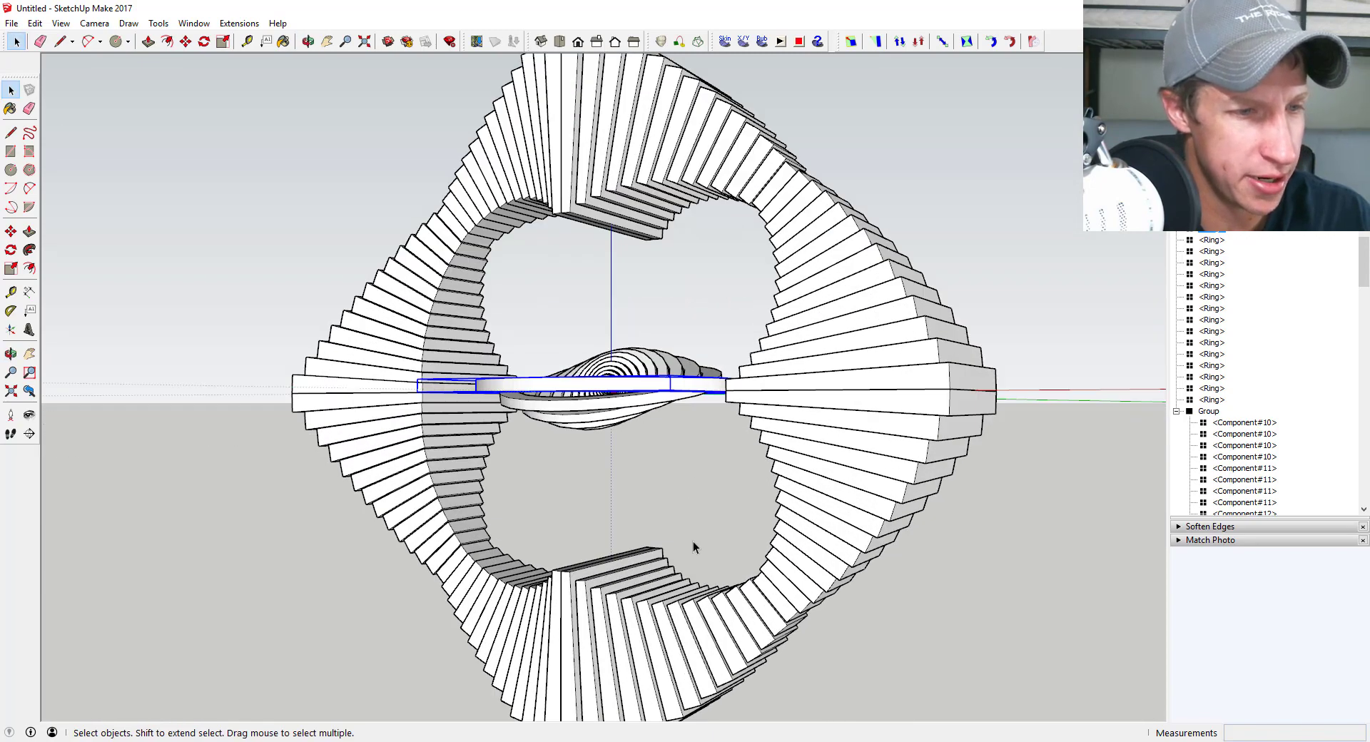